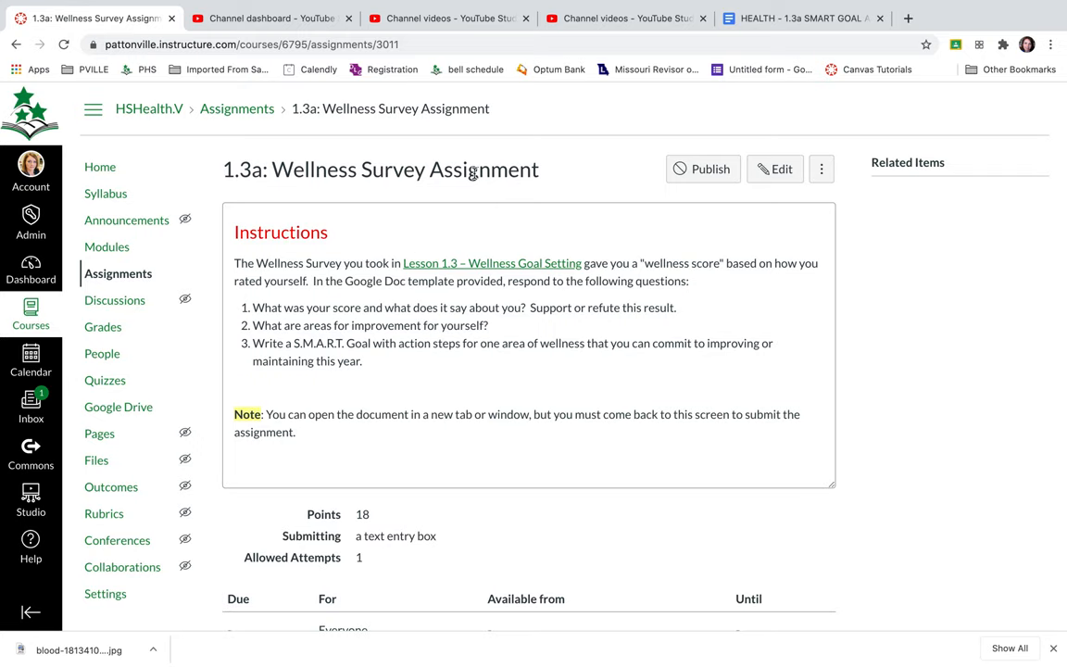
Bring the Wellness Survey assignment into Edit mode and reach its Submission Type setting
scroll(down, 3)
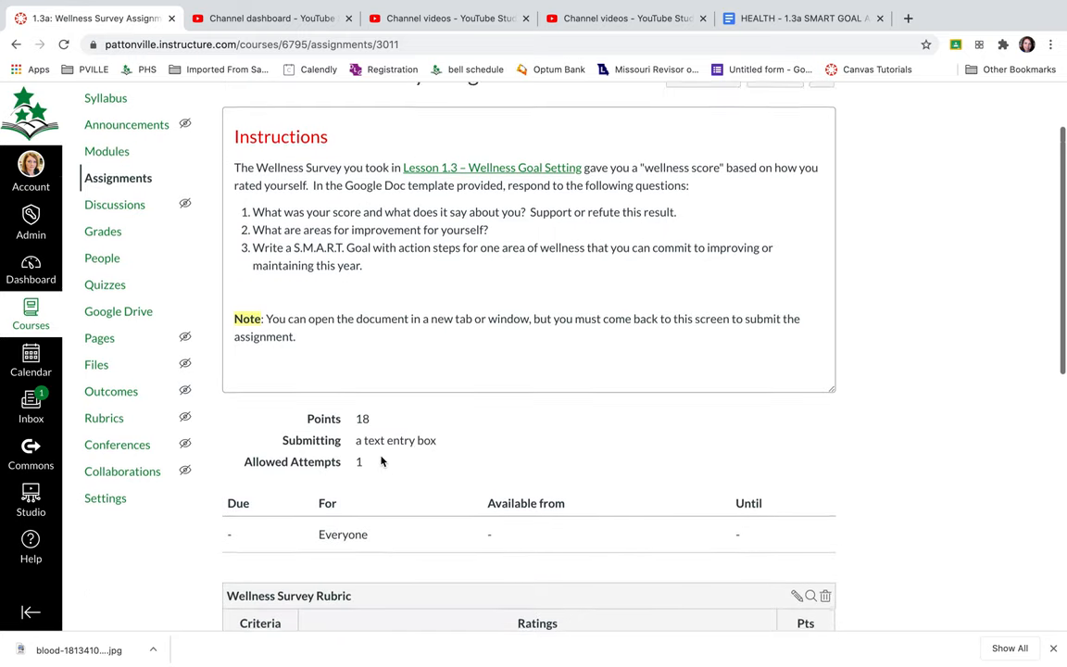
scroll(down, 3)
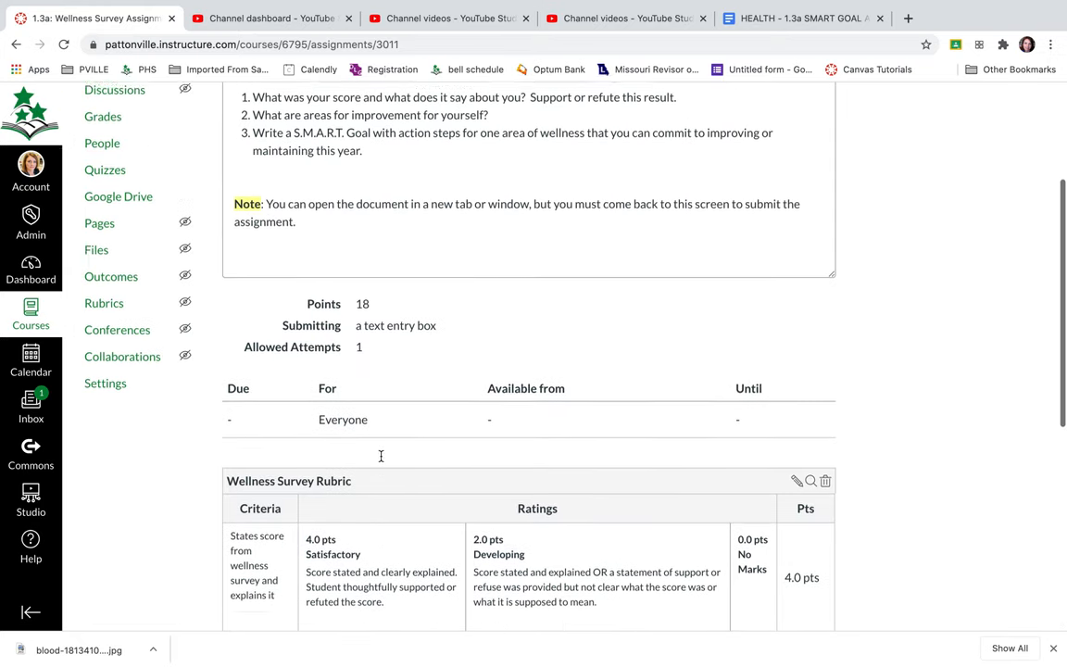
scroll(down, 3)
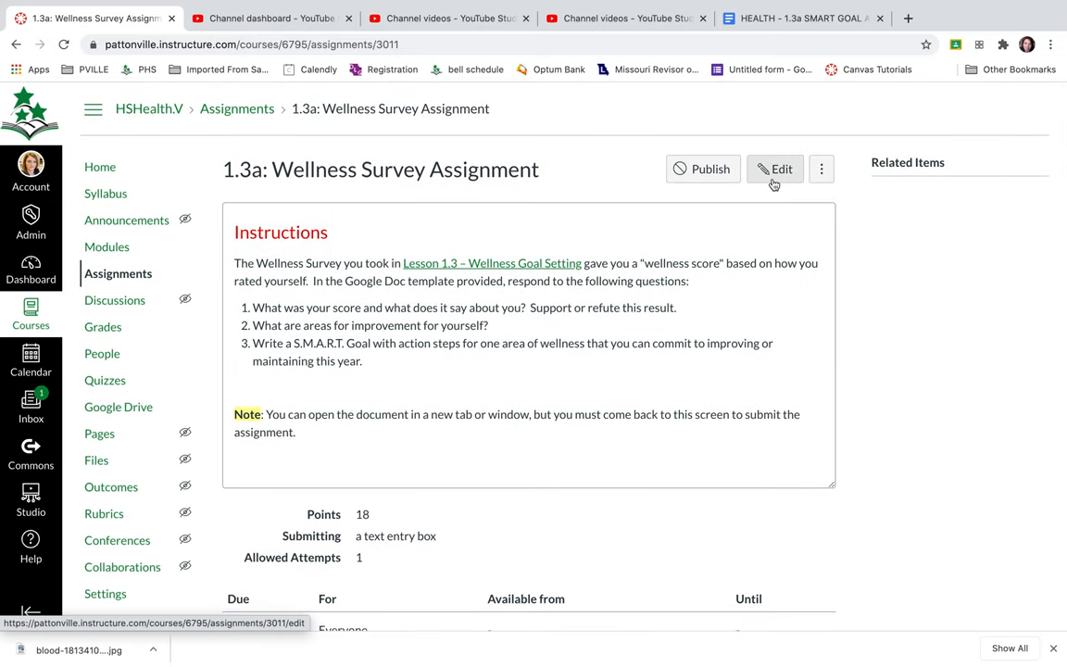
click(774, 168)
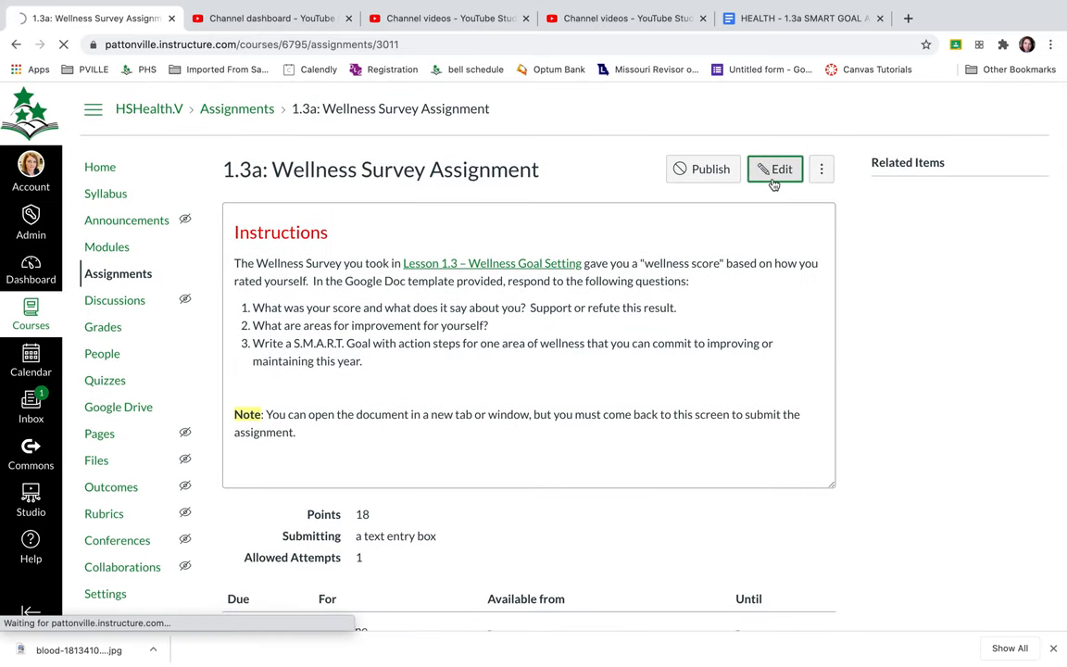
click(774, 169)
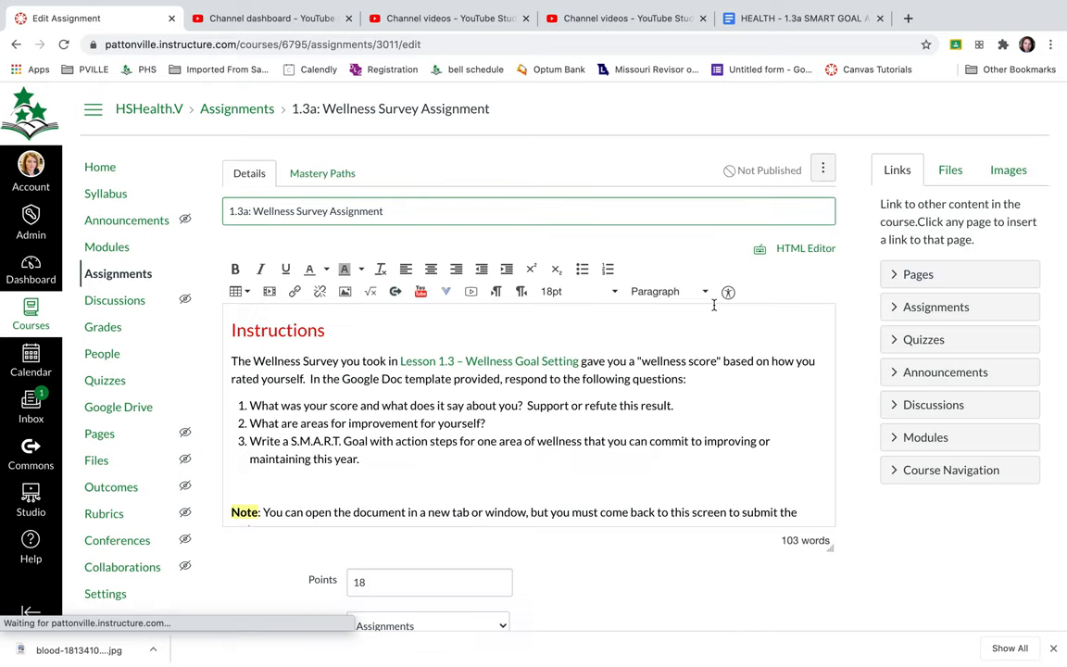
scroll(down, 3)
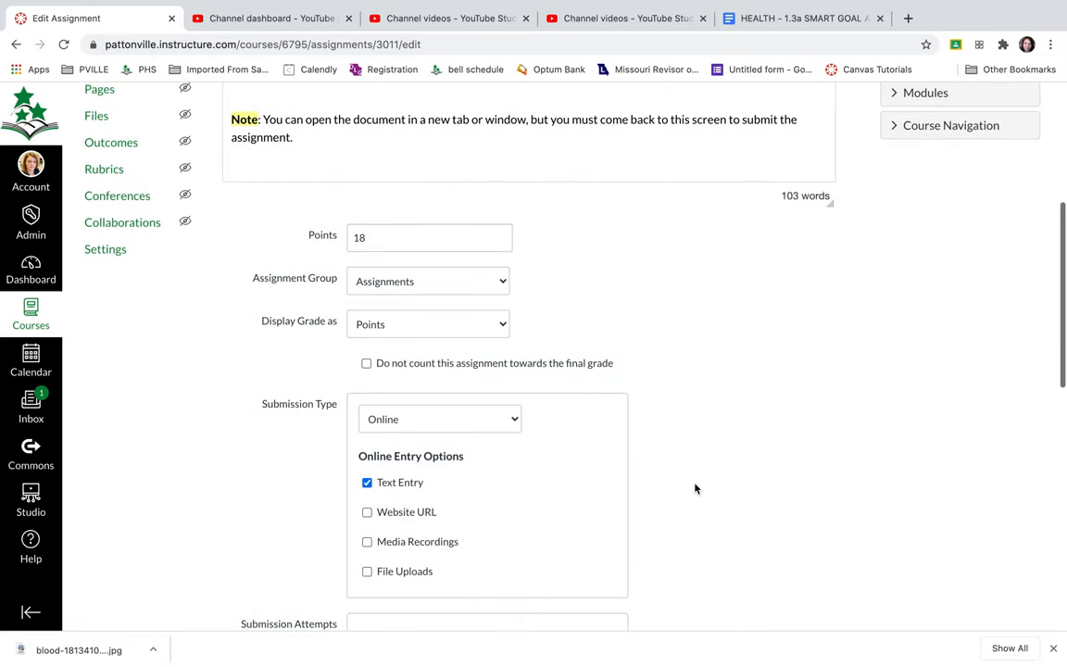
scroll(down, 3)
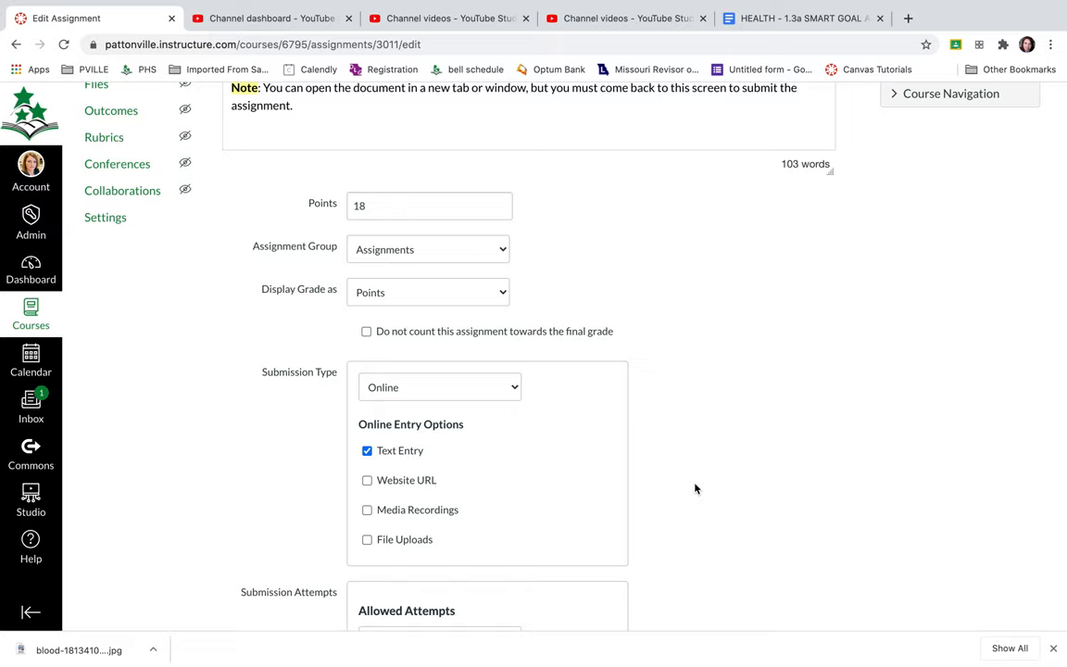
mouse_move(318, 374)
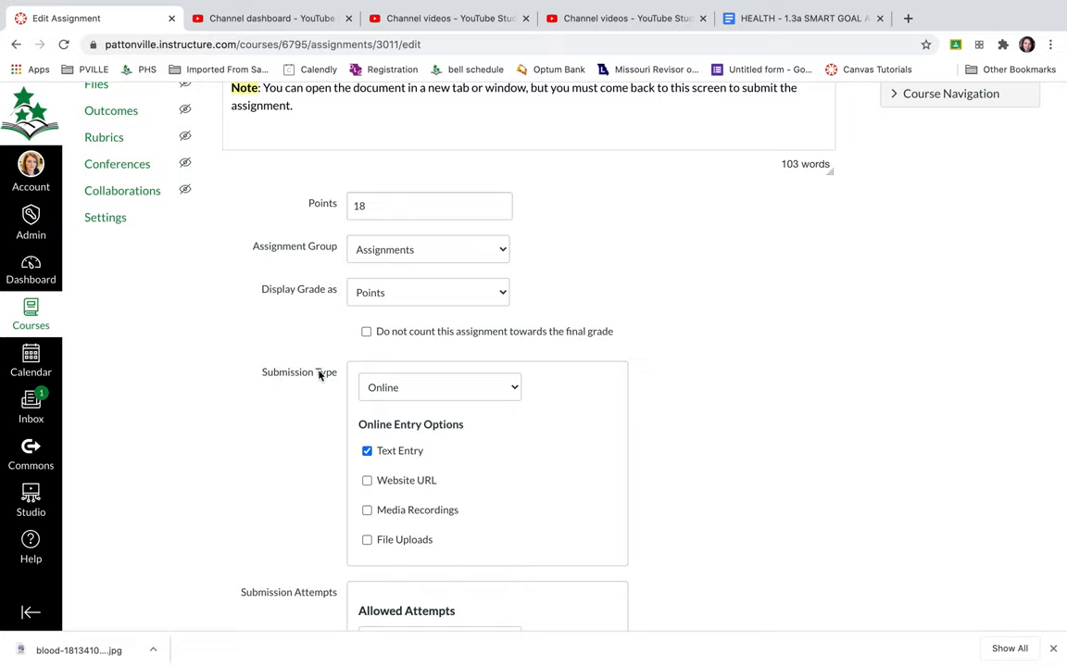
scroll(down, 3)
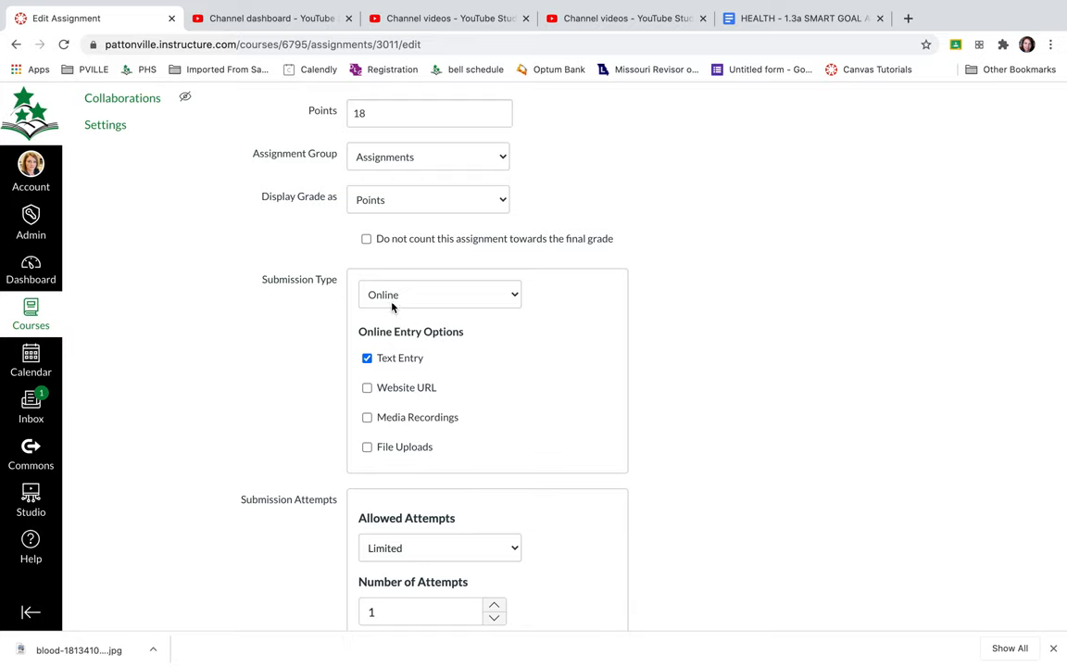
mouse_move(366, 358)
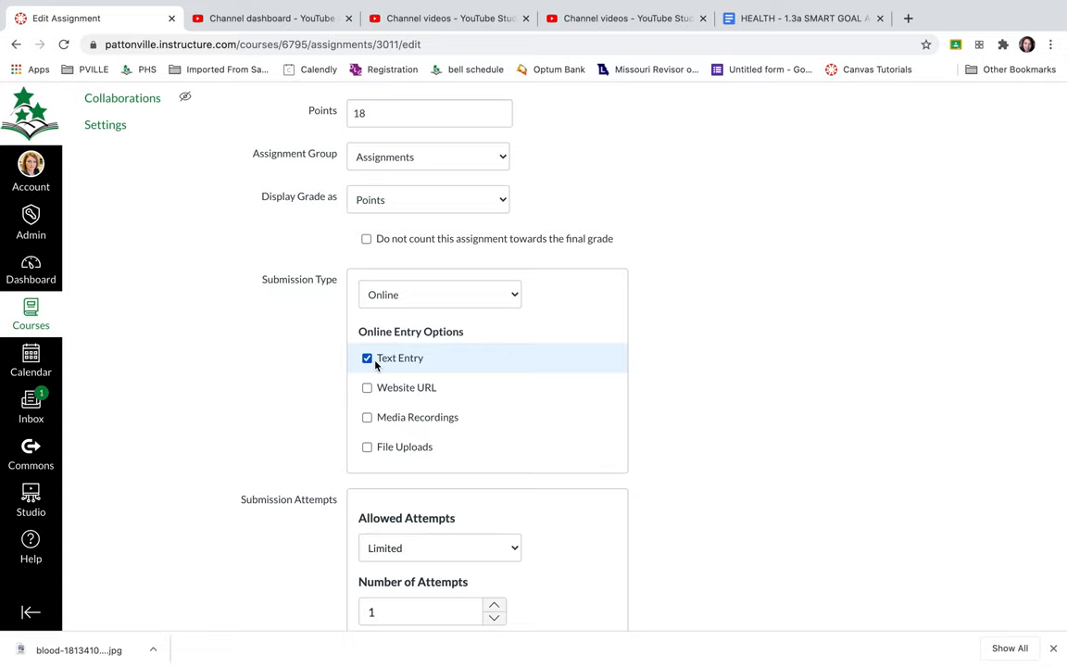
mouse_move(400, 446)
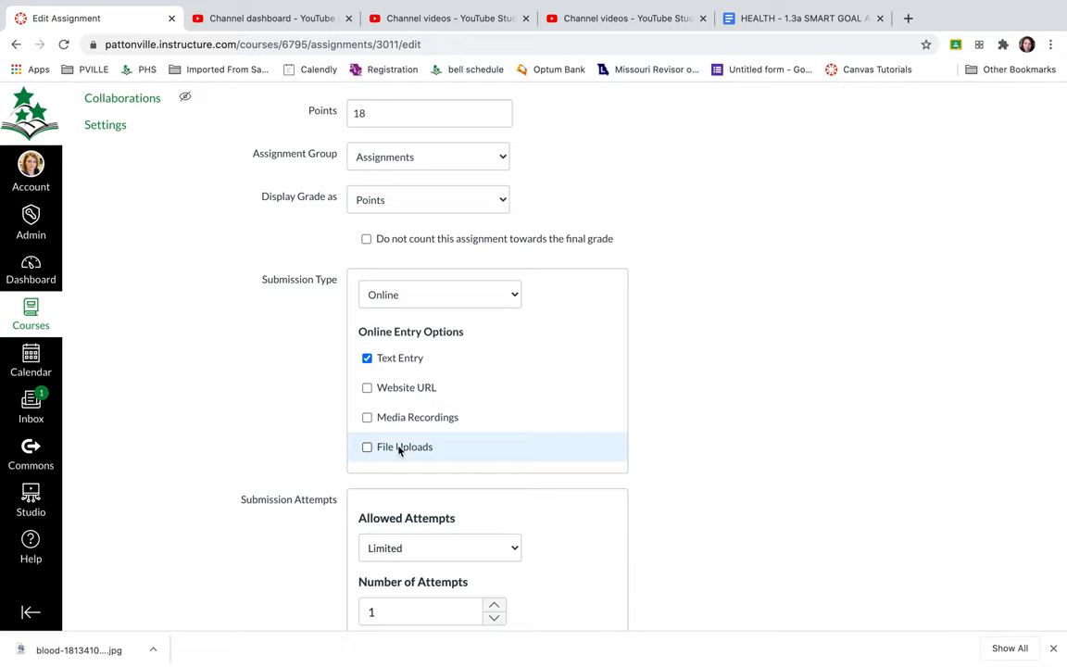
mouse_move(526, 285)
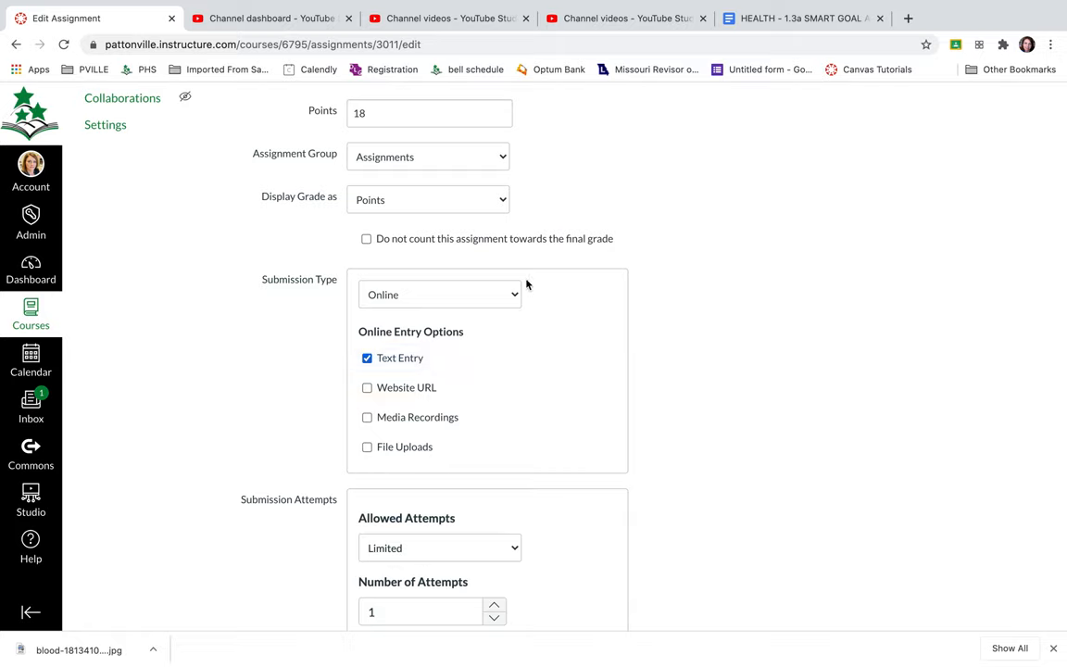
Change the submission type from Online to External Tool
click(439, 295)
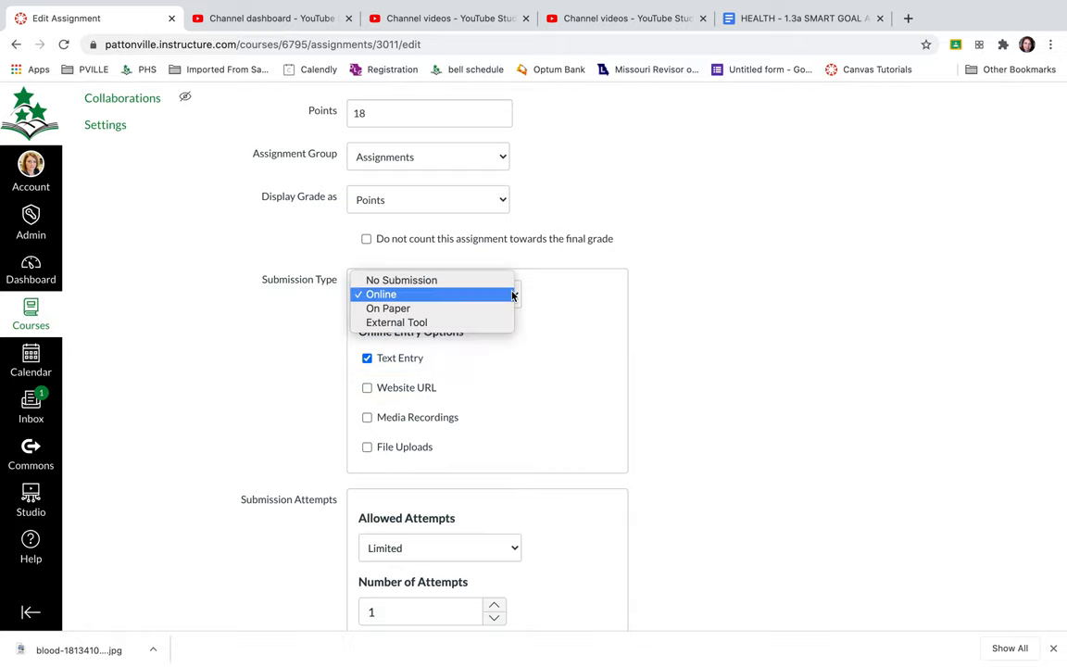
click(396, 322)
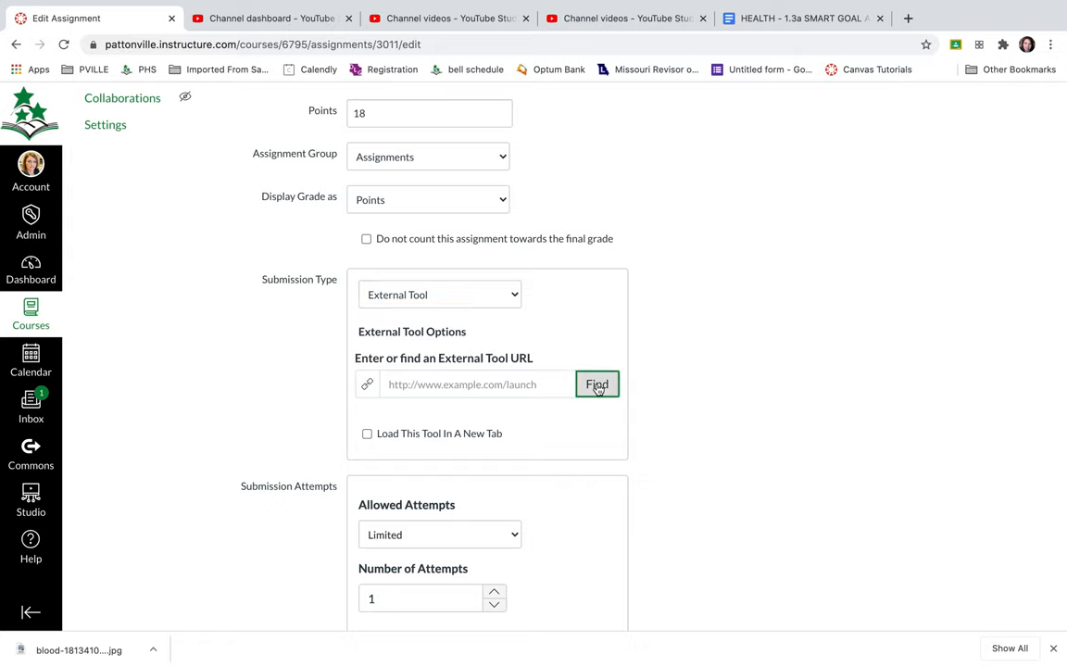
Show the Configure External Tool list that includes Google Drive Cloud Assignment
click(596, 384)
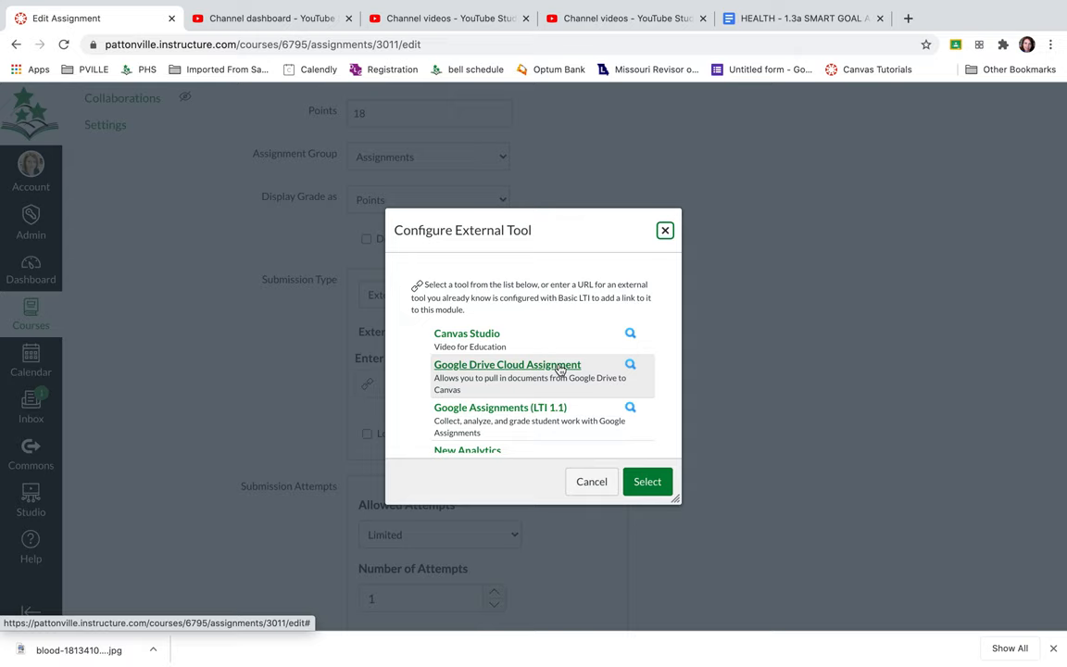
mouse_move(448, 371)
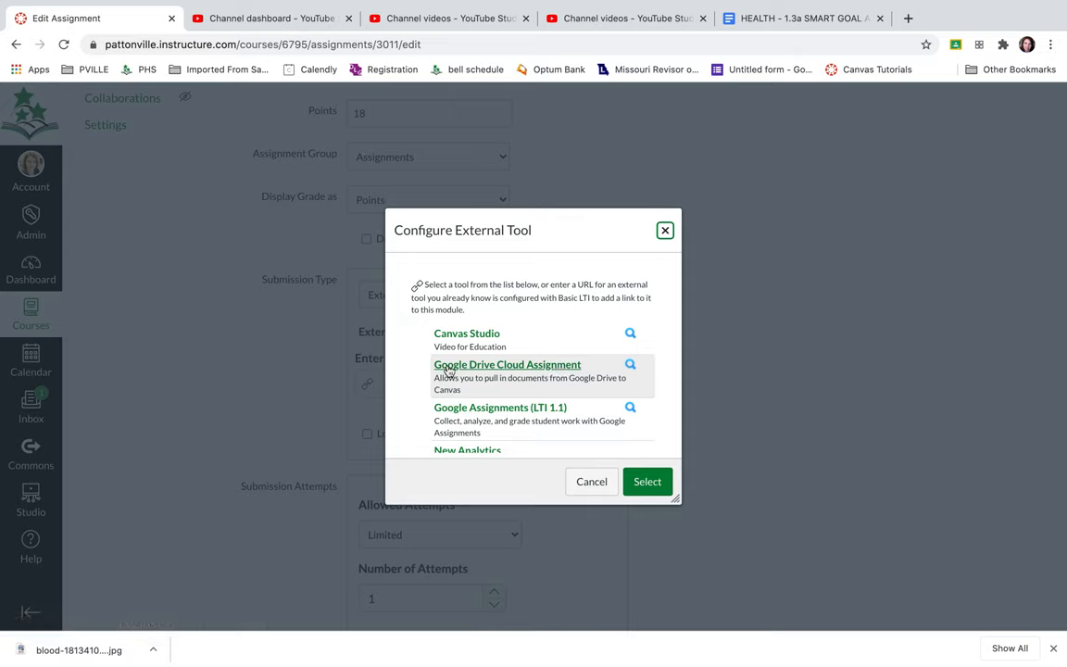
mouse_move(554, 378)
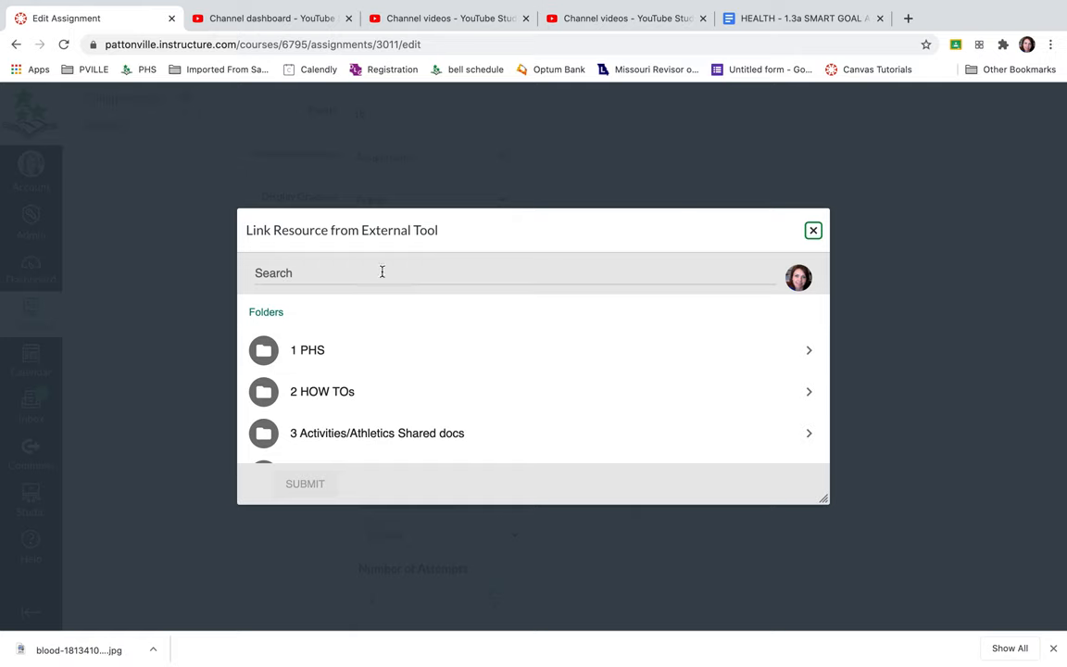
Search 'Health' in the Drive picker and link the HEALTH - 1.3a SMART GOAL Assignment doc as the tool
text(Hewal)
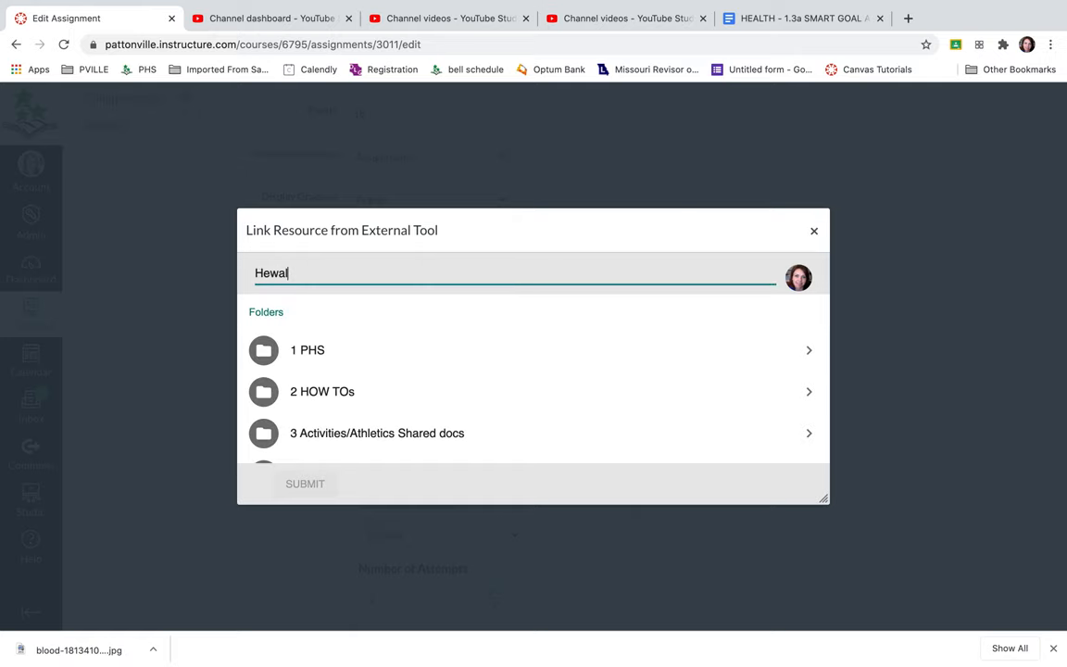
text(Health - 1.3a)
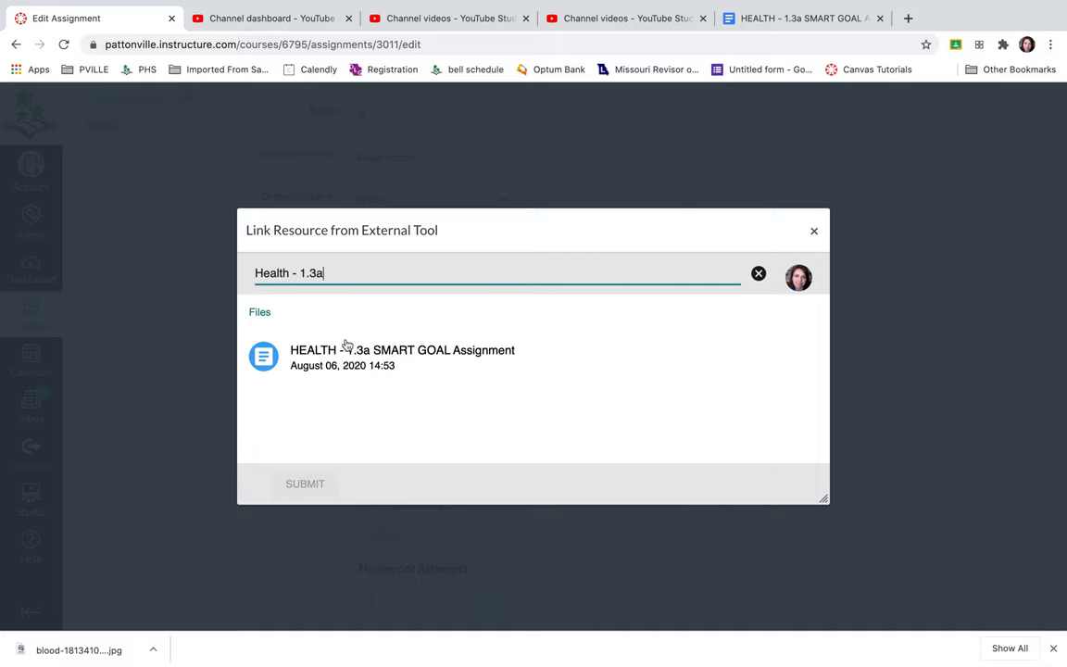
click(402, 355)
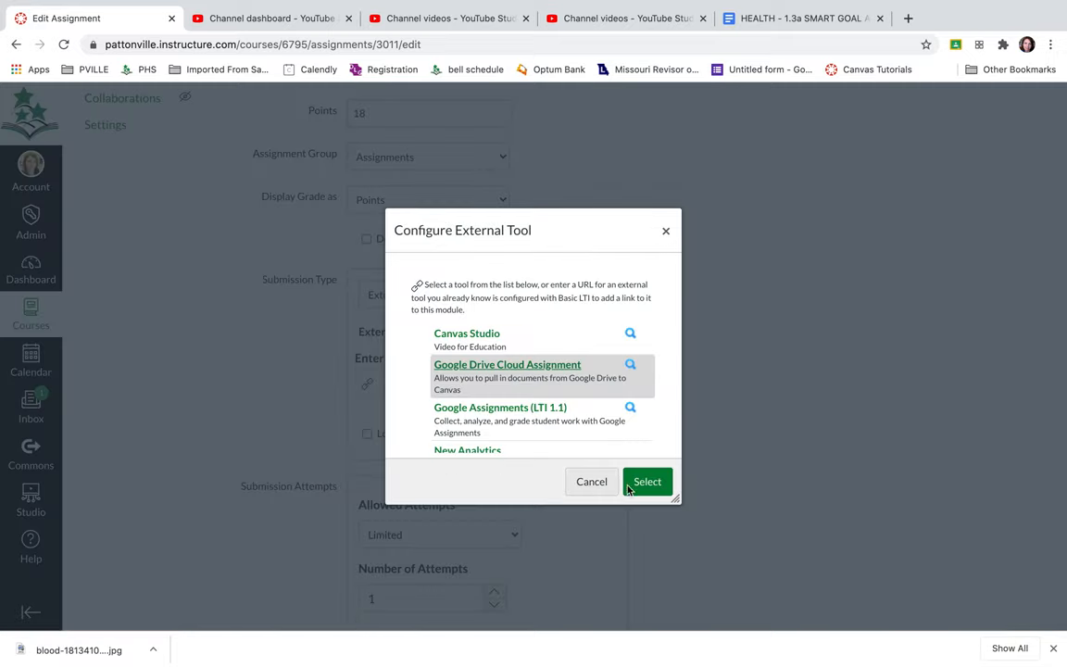
click(646, 482)
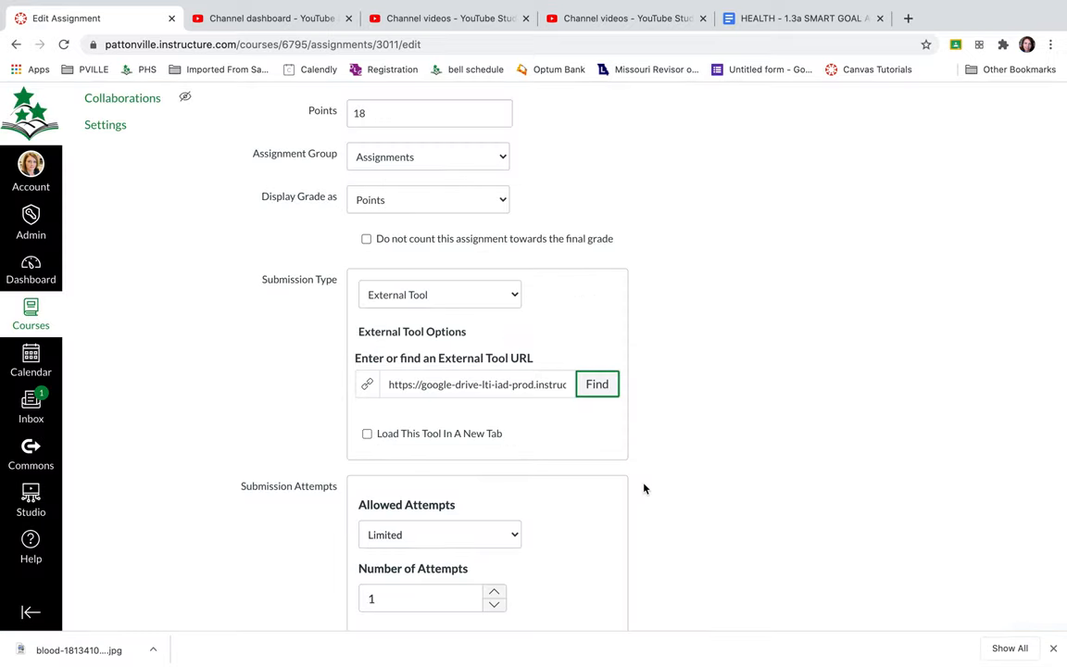
scroll(down, 3)
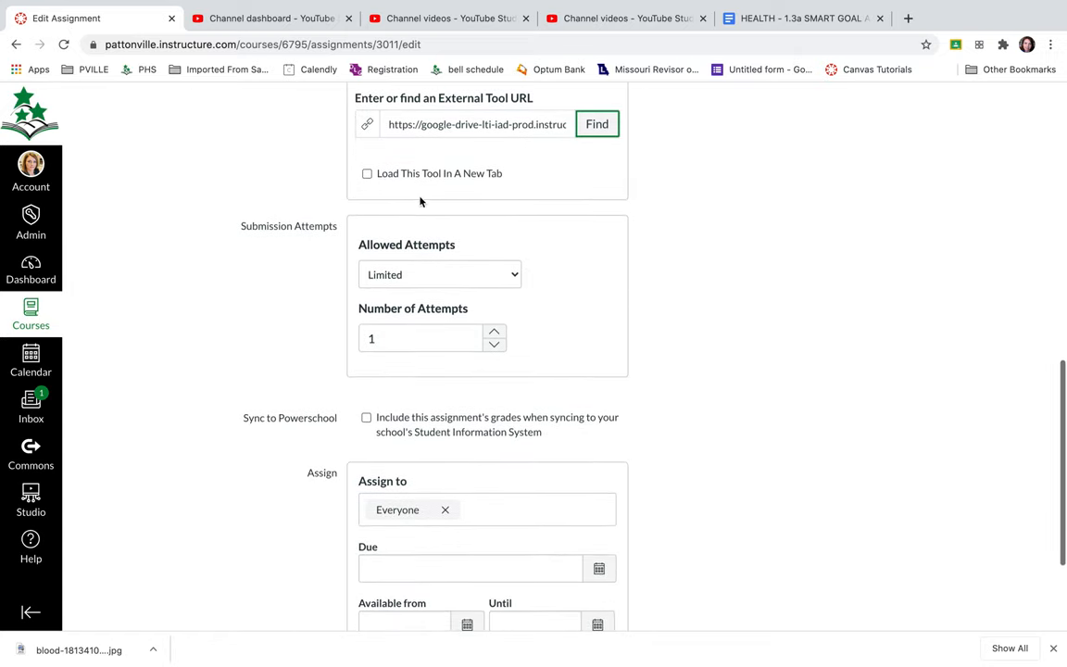
scroll(down, 3)
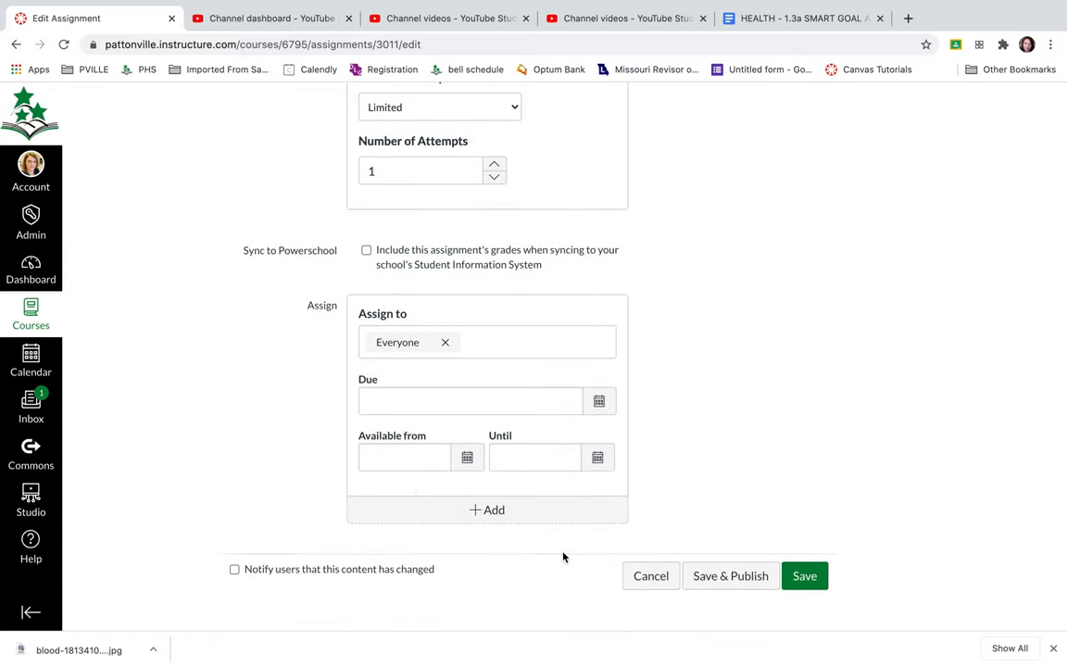
mouse_move(497, 266)
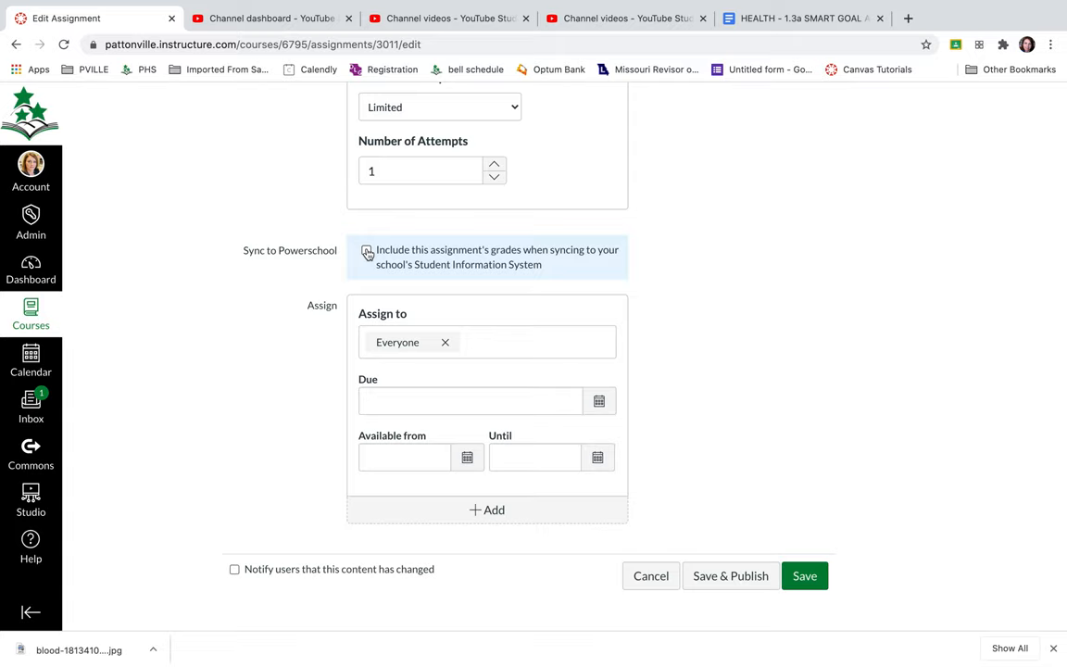
click(366, 250)
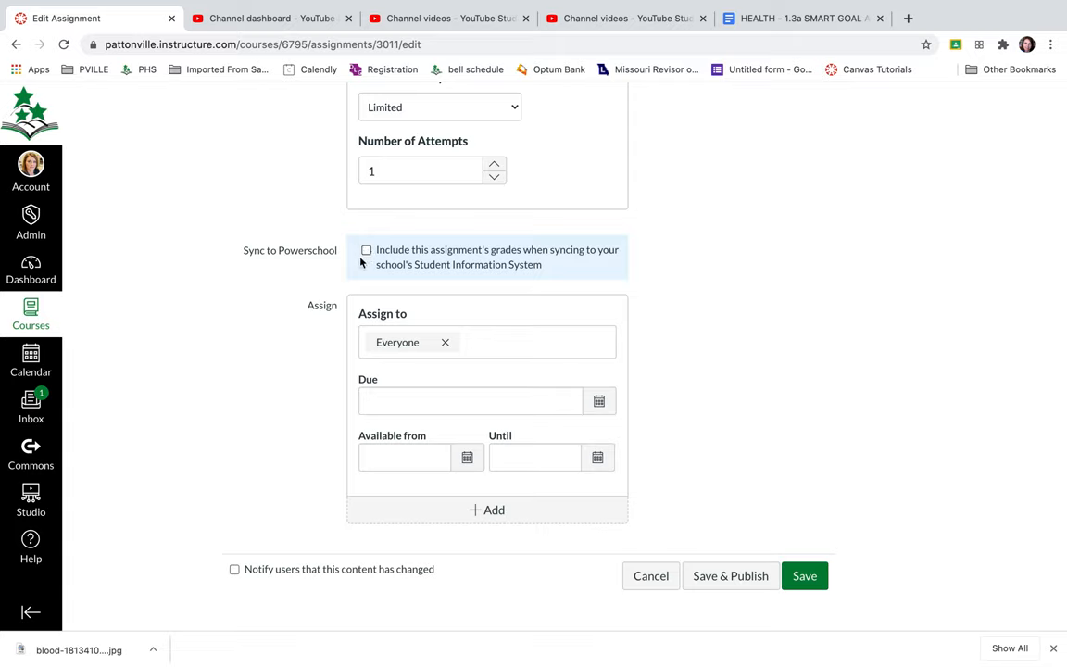
click(804, 574)
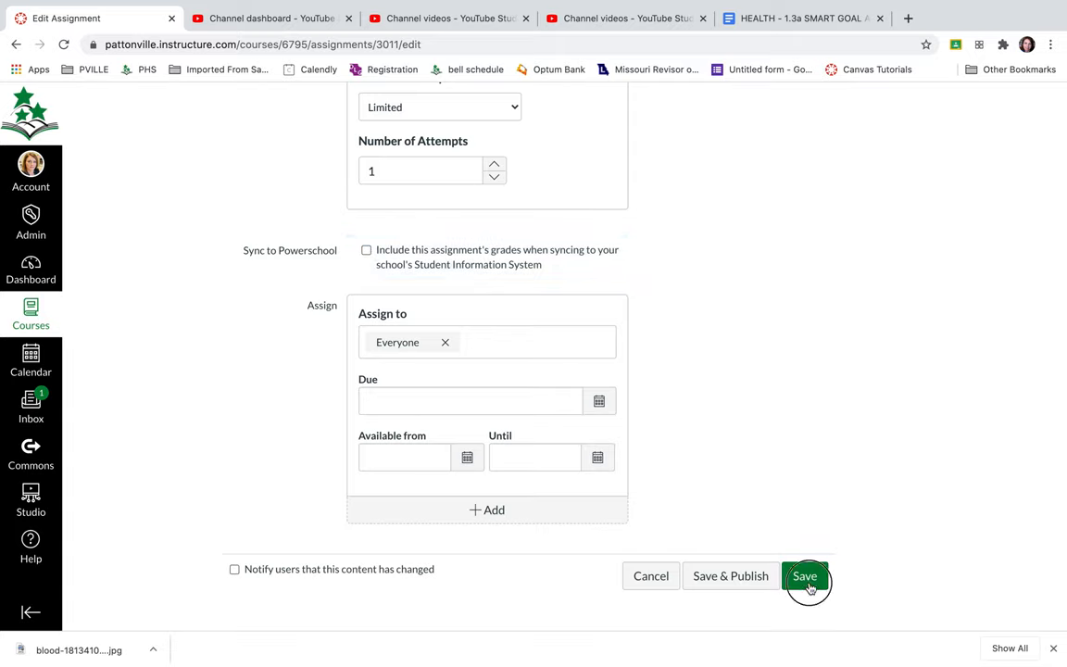
Save the assignment so the HEALTH 1.3a SMART GOAL document shows embedded on its page
click(804, 574)
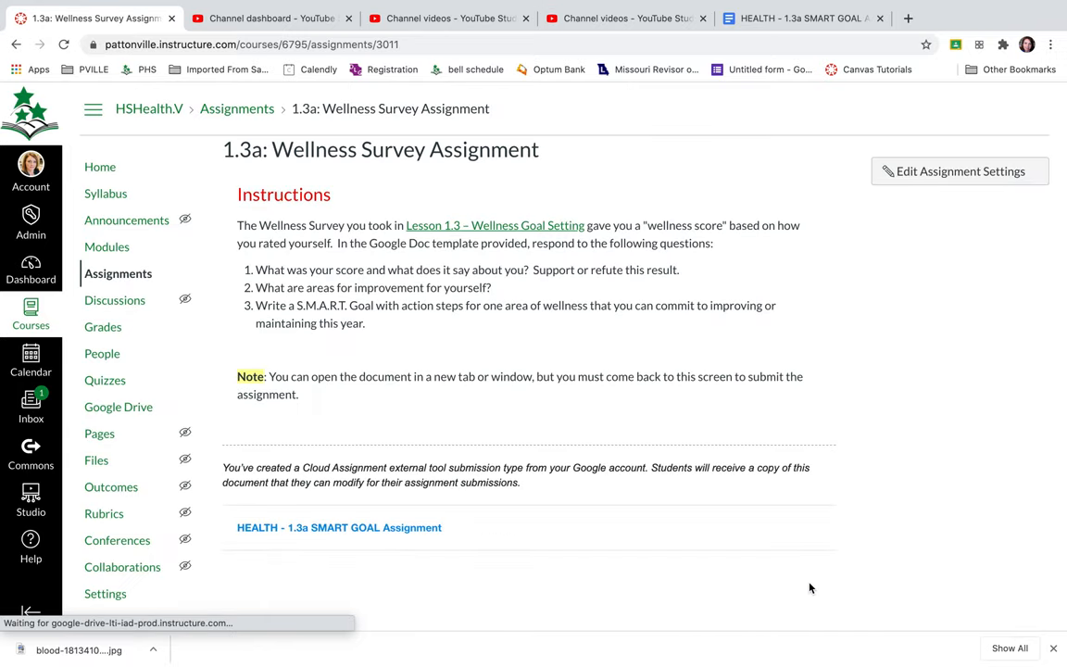
scroll(down, 3)
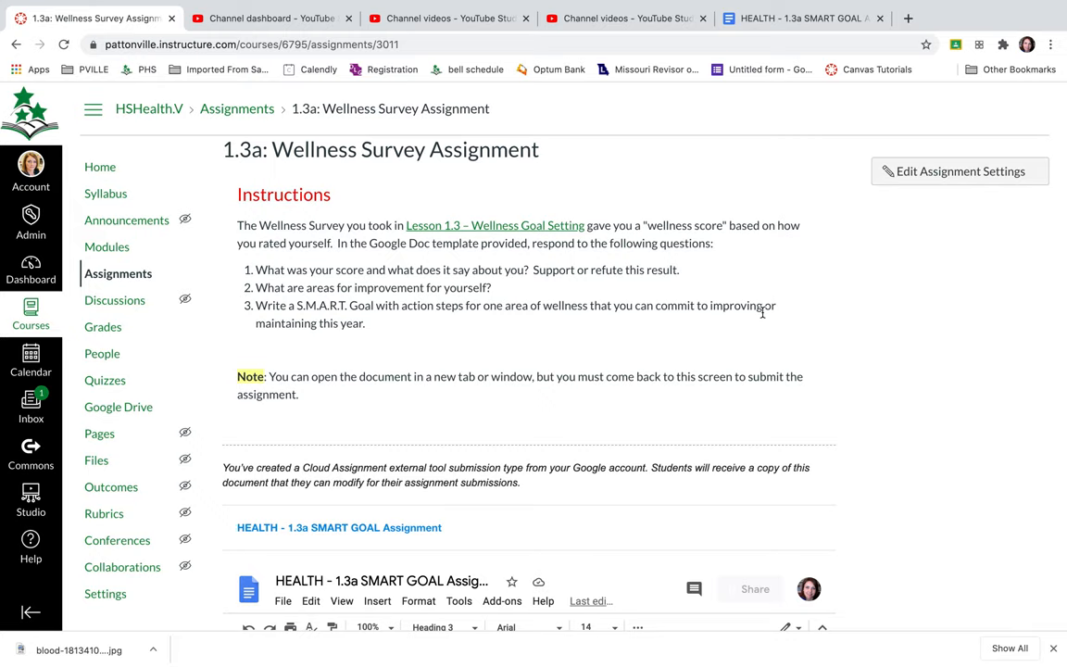
scroll(down, 3)
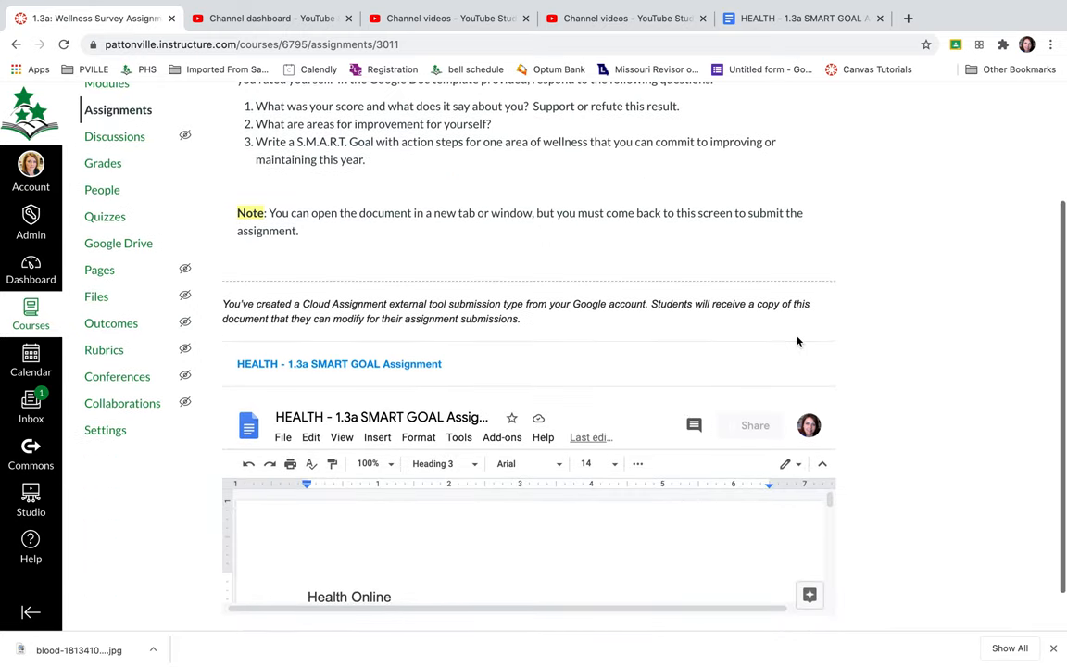
mouse_move(670, 461)
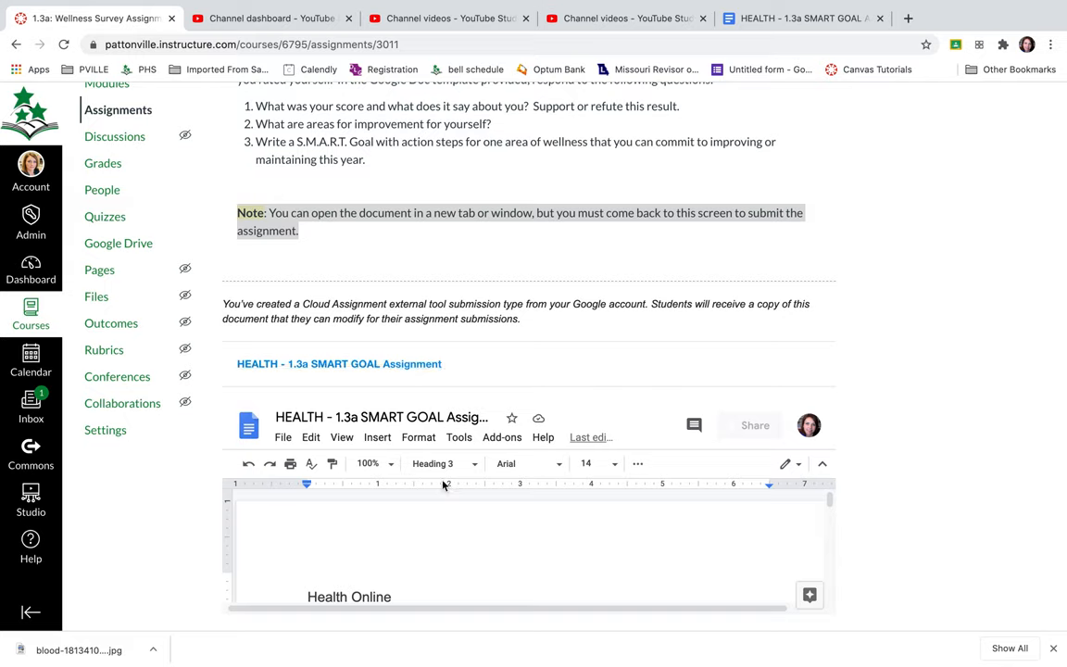
mouse_move(600, 335)
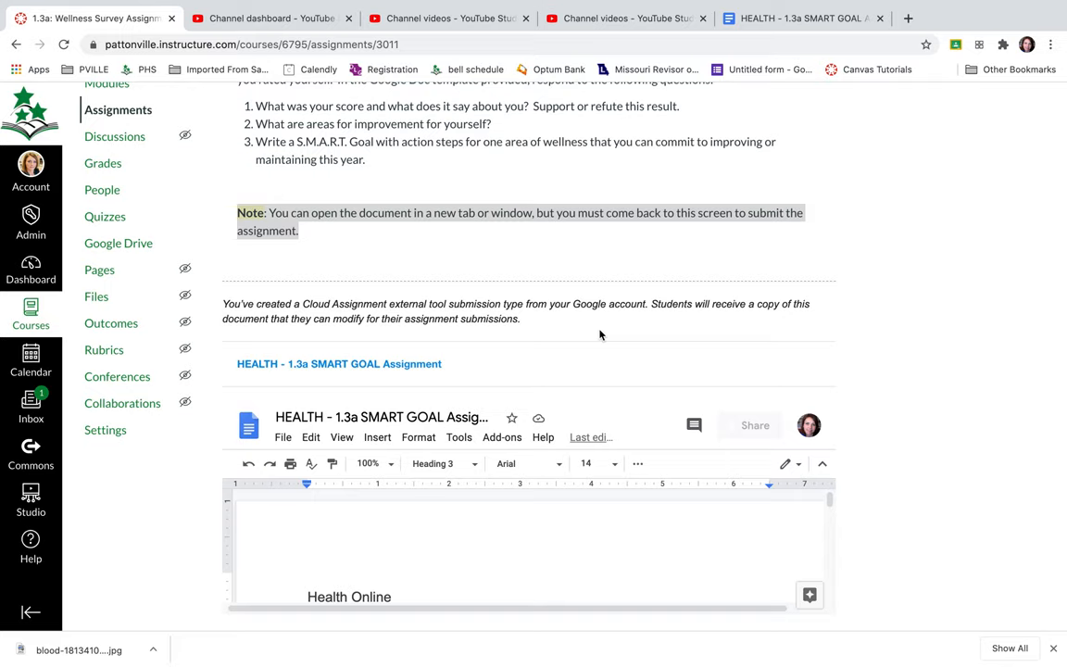
scroll(down, 3)
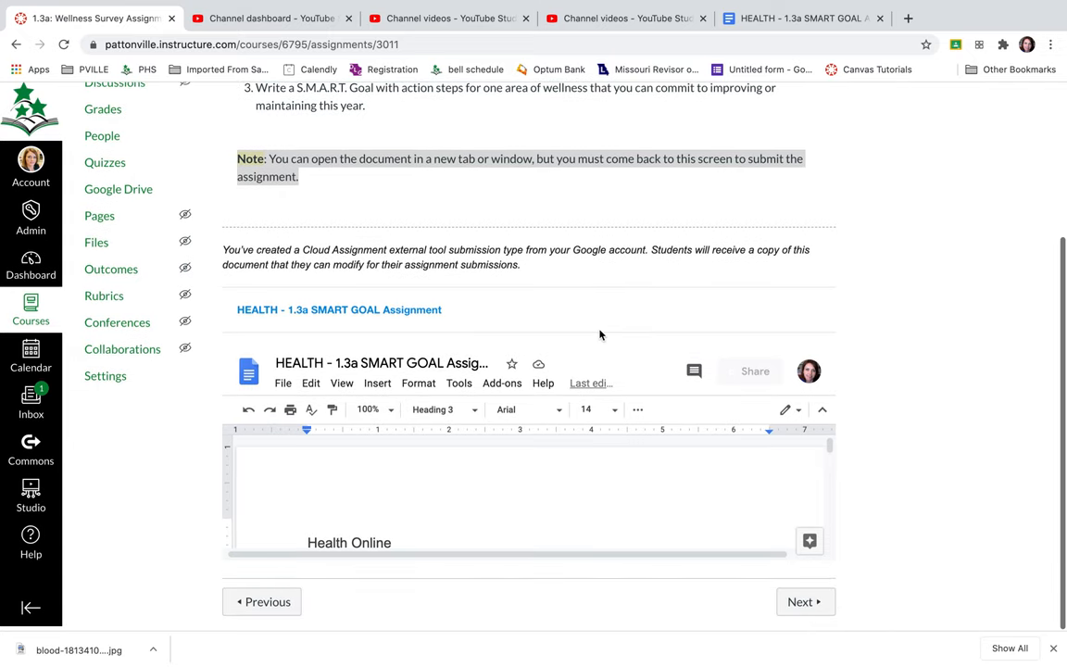